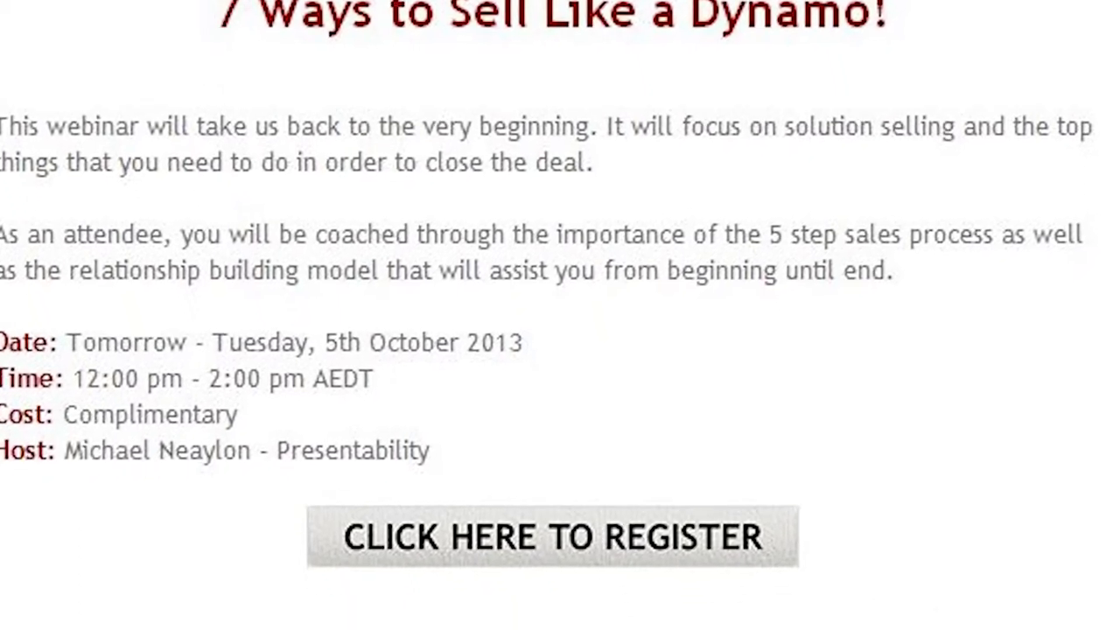
pyautogui.scroll(-3)
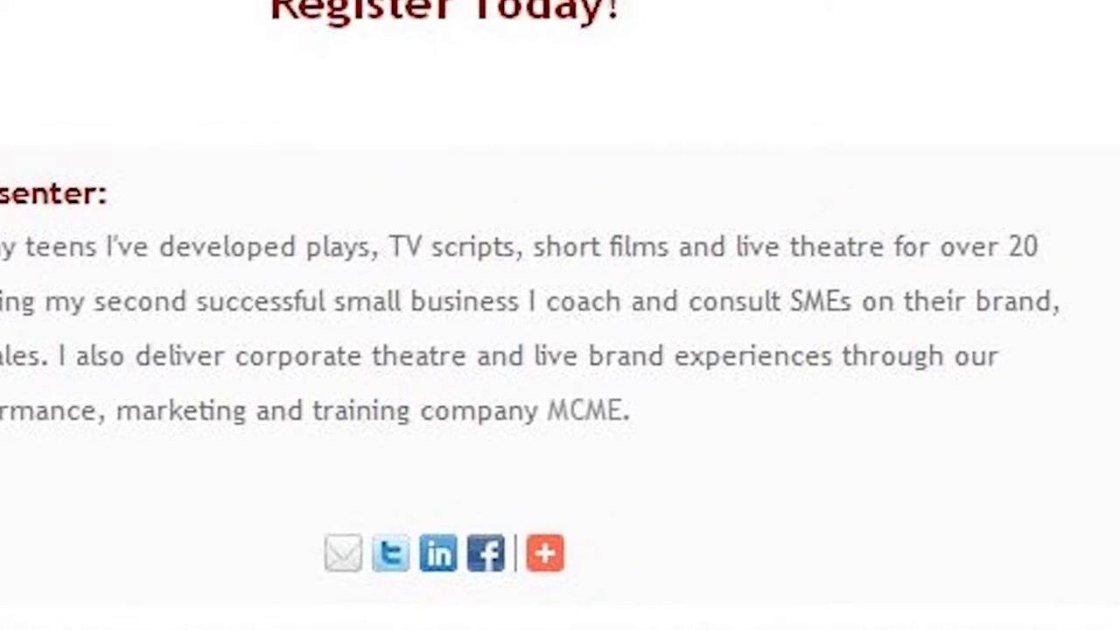
pyautogui.scroll(3)
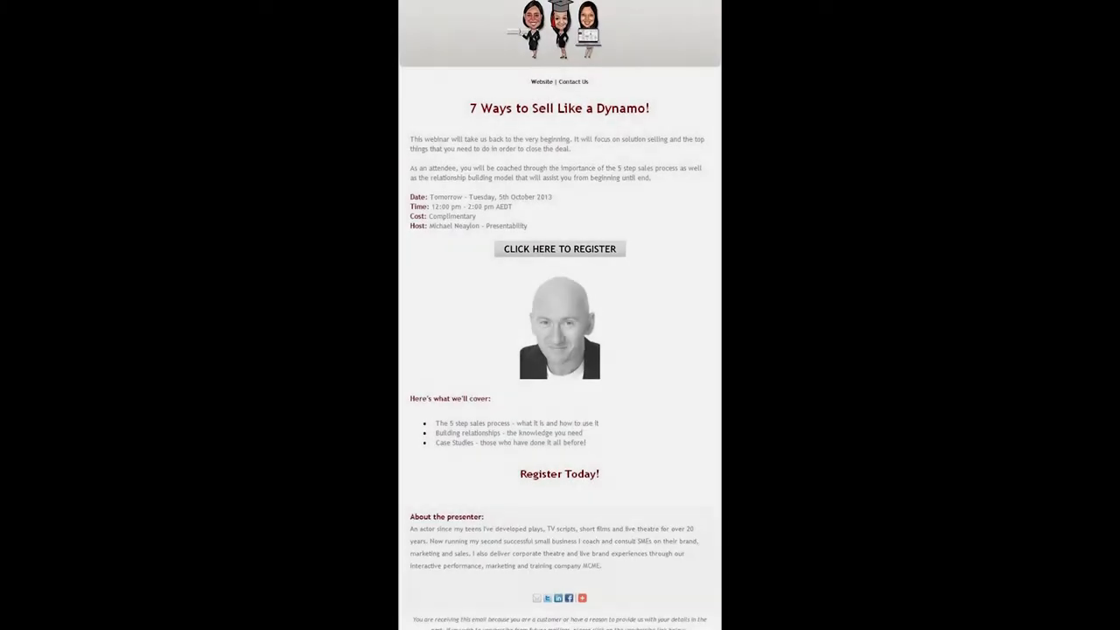
pyautogui.scroll(3)
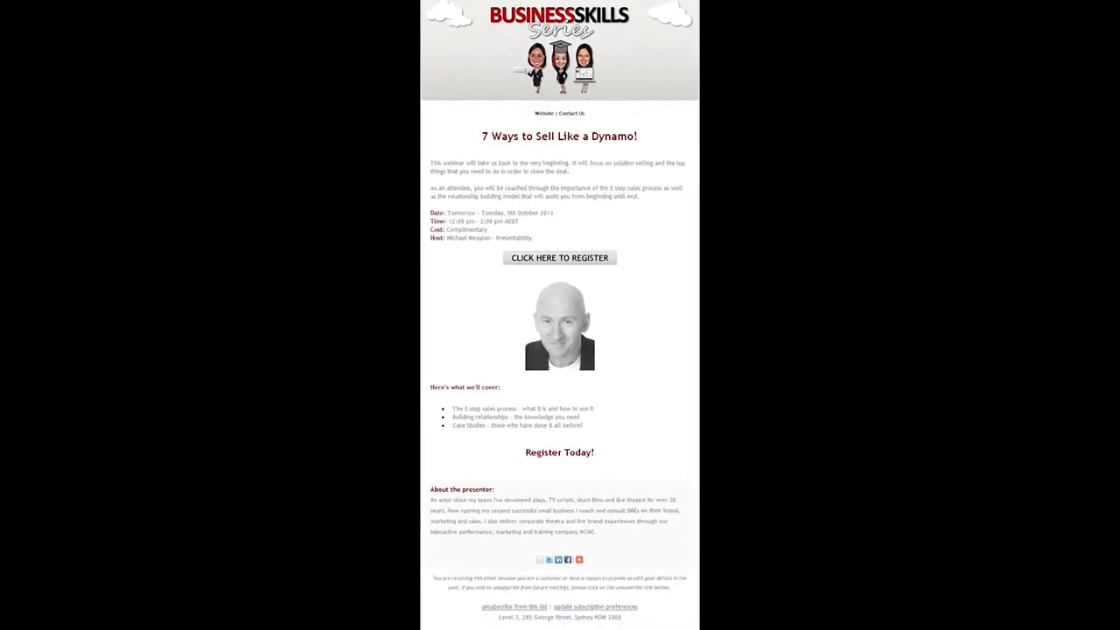